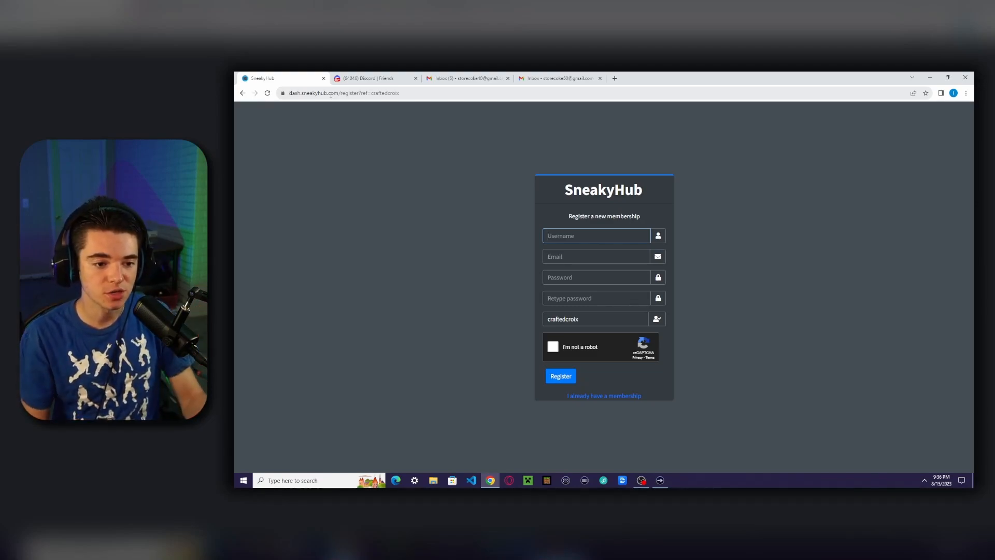
# - Register the account storecoke50, pass the reCAPTCHA, and verify its email from Gmail
pyautogui.write('storecoke50')
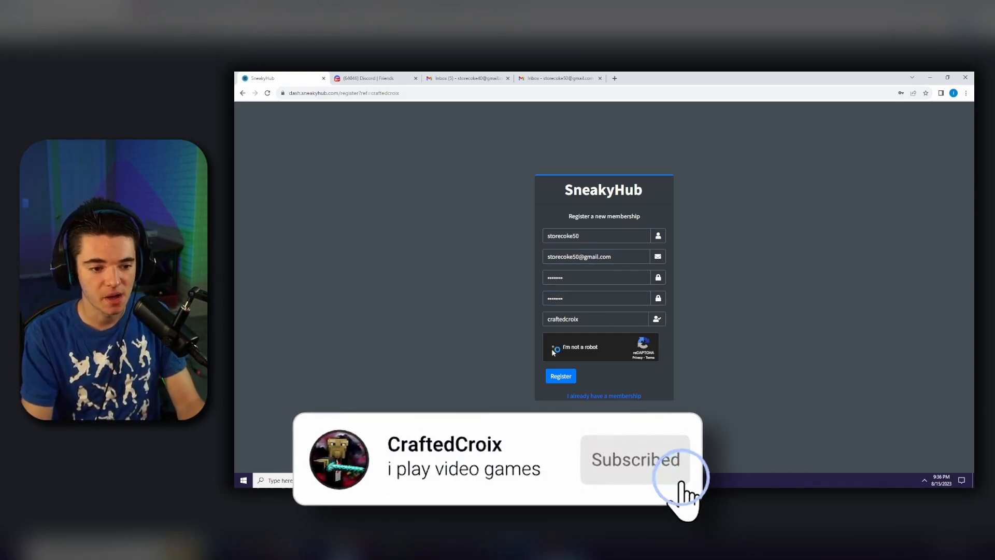
pyautogui.click(560, 375)
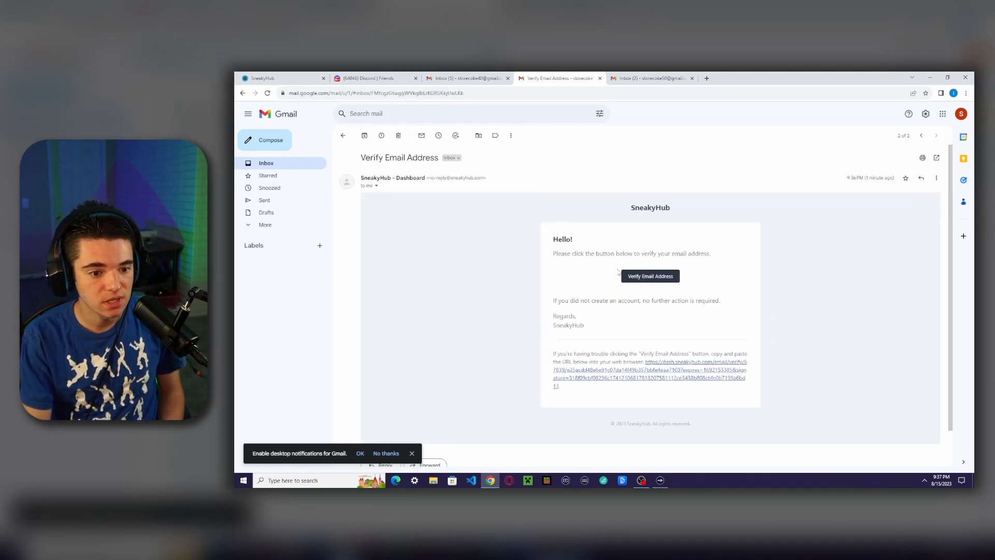
pyautogui.click(650, 275)
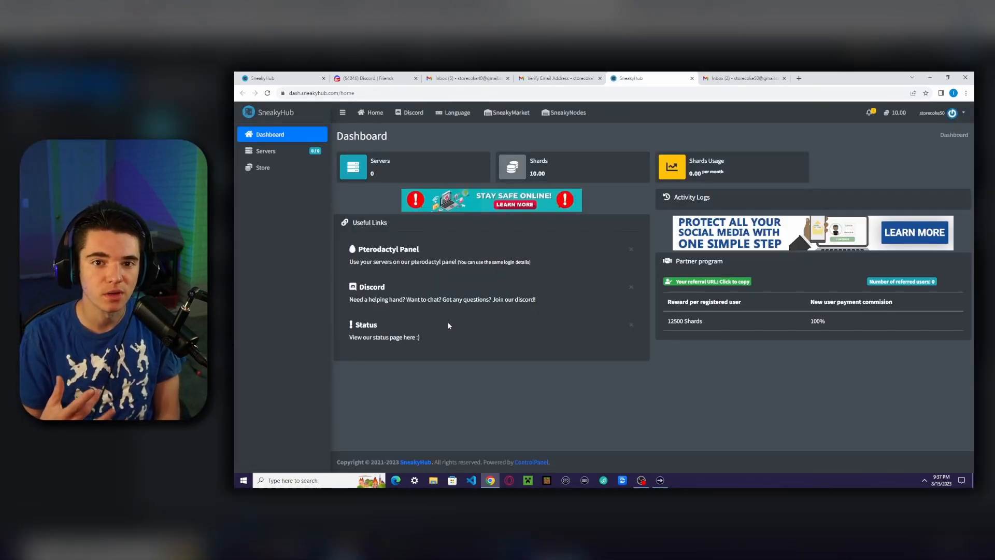
# - Switch to full screen and reach the profile page showing the Discord verification notice
pyautogui.press('F11')
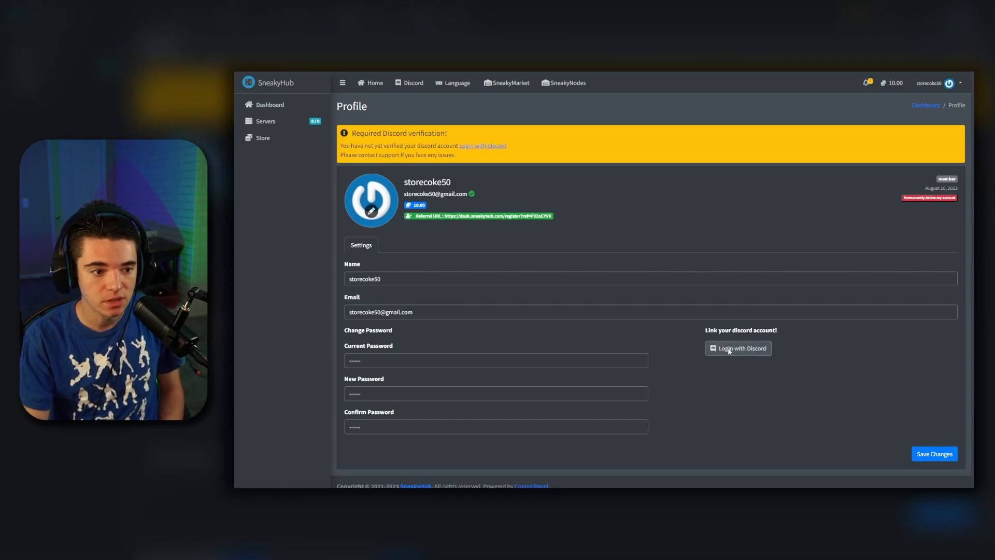
# - Link the Discord account and authorize SneakyHub, landing in the server's verification channel
pyautogui.click(738, 348)
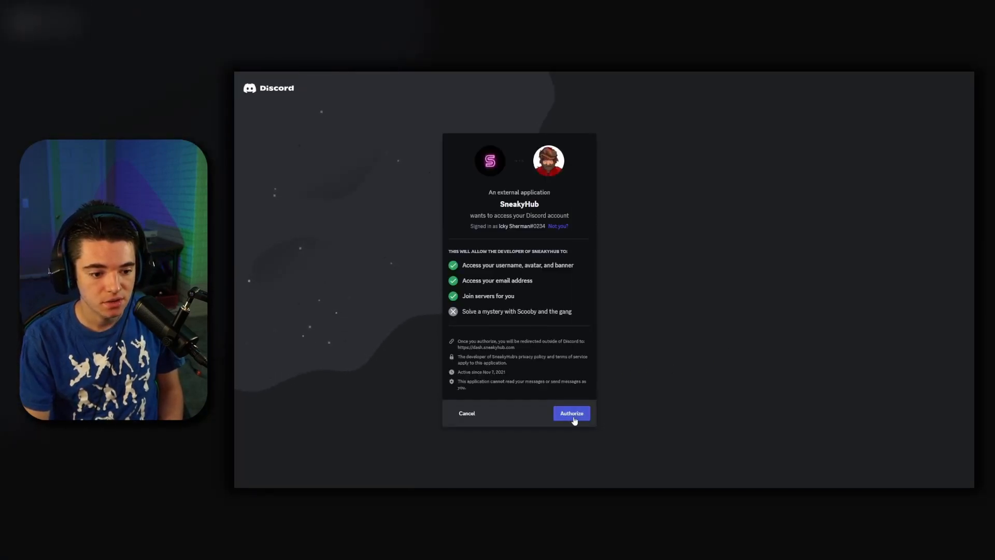
pyautogui.click(570, 413)
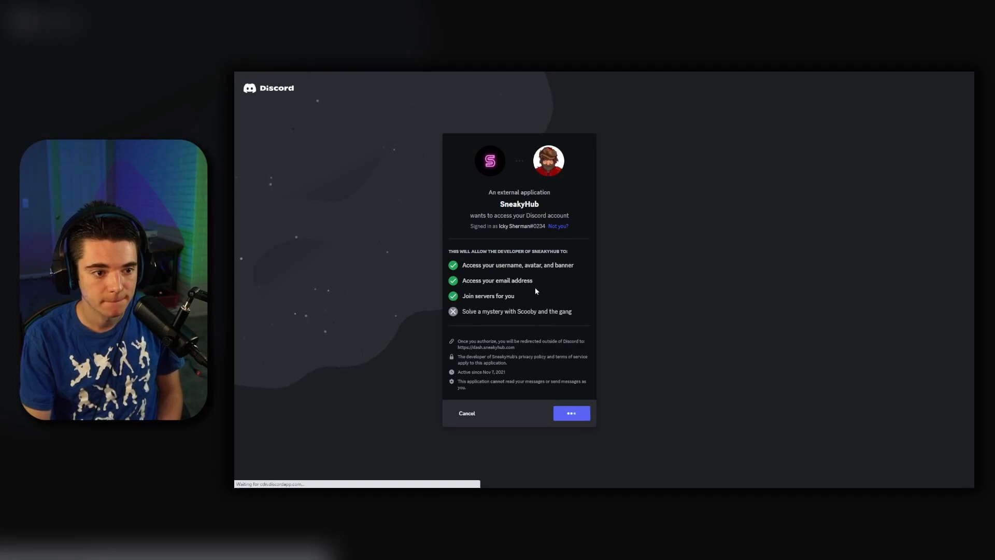
pyautogui.click(571, 413)
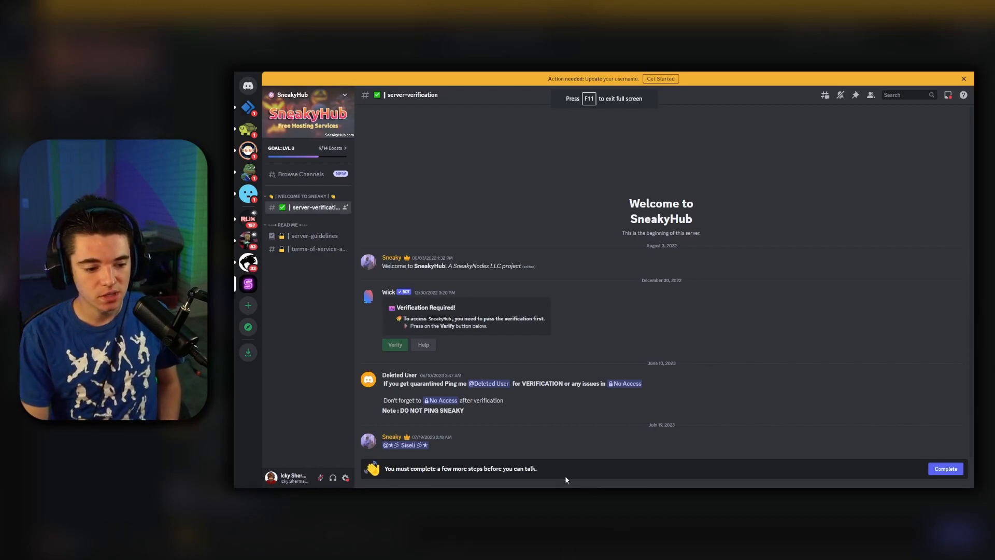
# - Complete the rules agreement and answer the Wick captcha 'ZQM' to unlock the channels
pyautogui.click(945, 469)
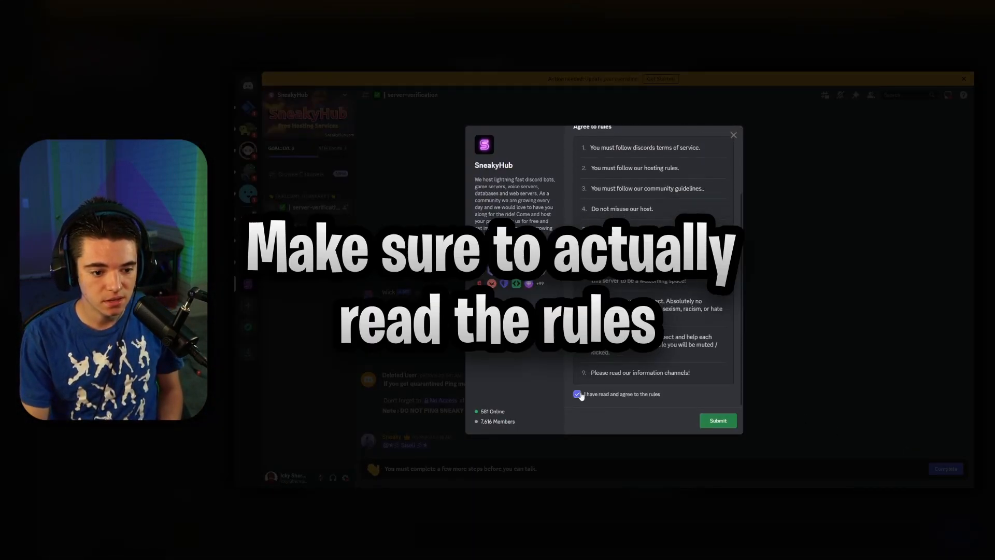
pyautogui.click(717, 421)
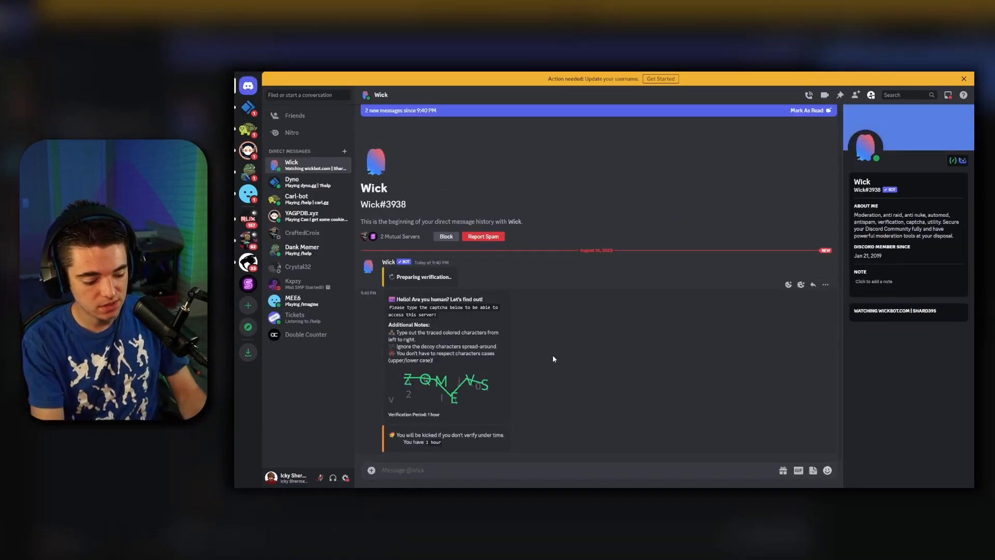
pyautogui.write('ZQ')
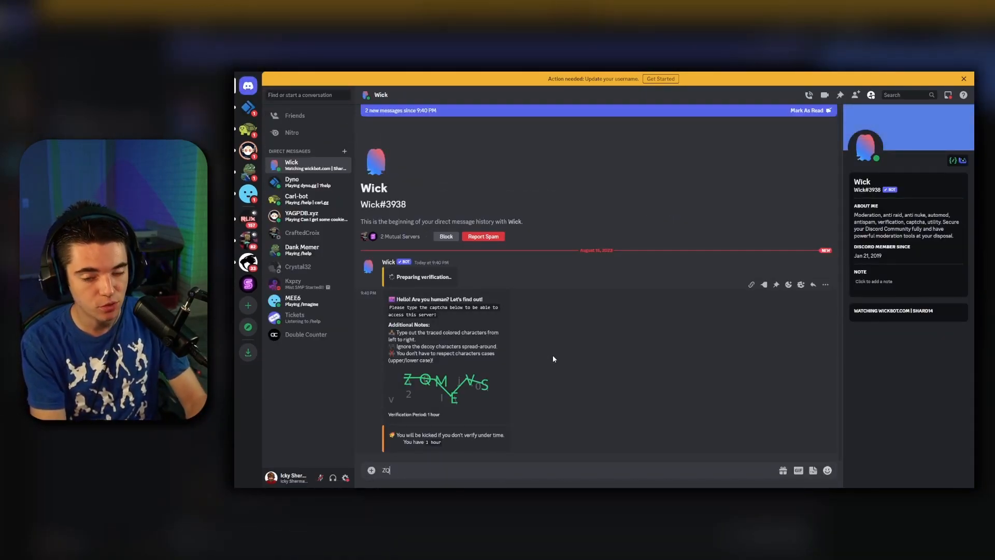
pyautogui.write('M')
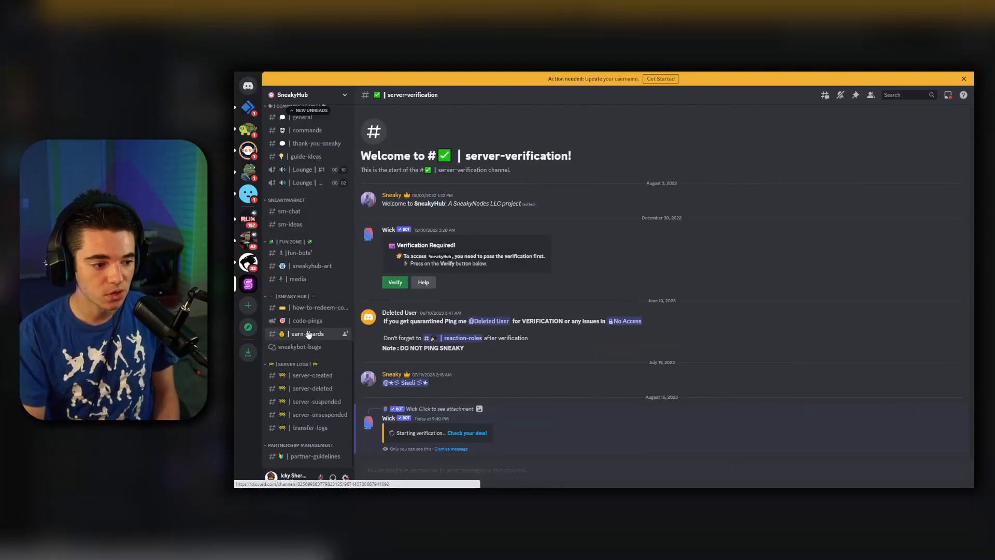
# - In #earn-shards send sh!eco daily and sh!eco weekly to claim shard rewards
pyautogui.click(308, 333)
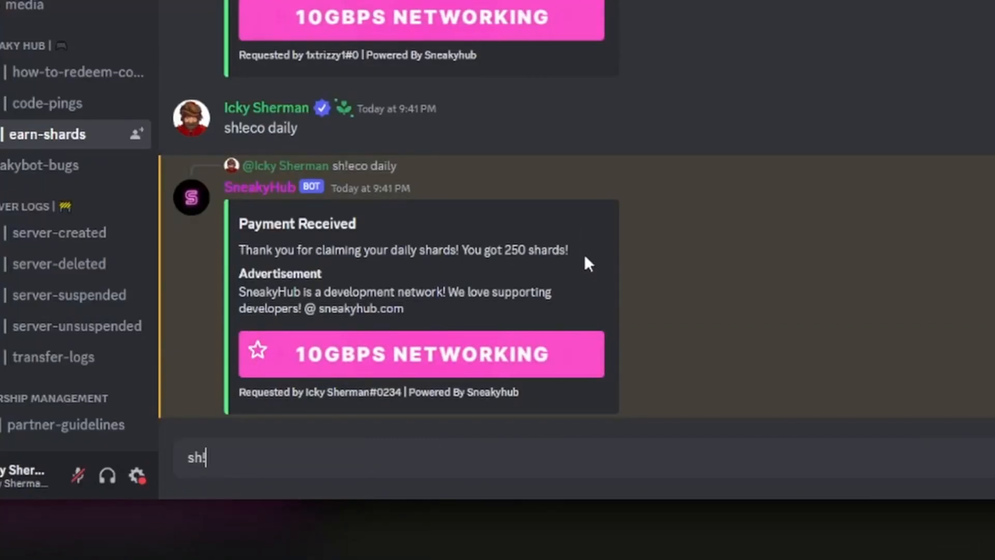
pyautogui.write('eco')
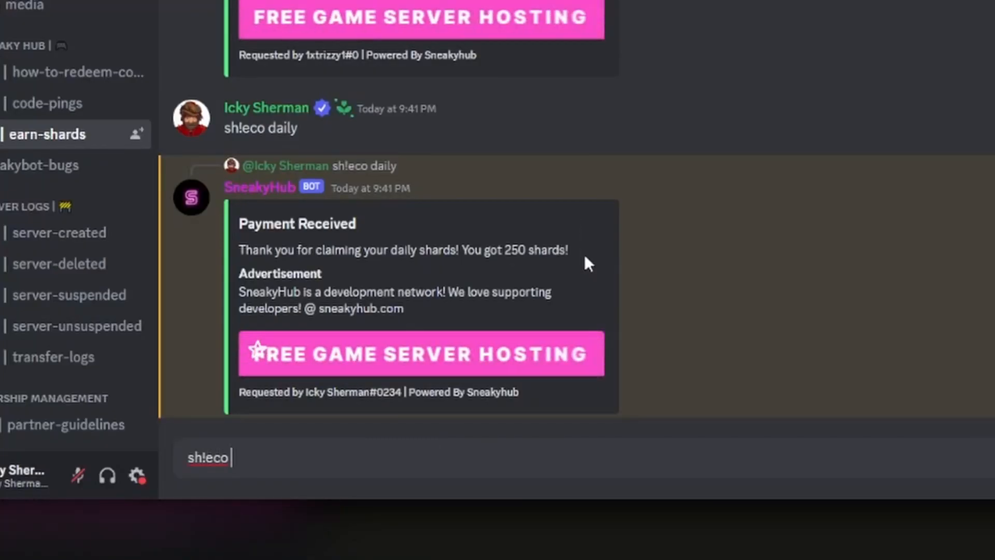
pyautogui.write('week')
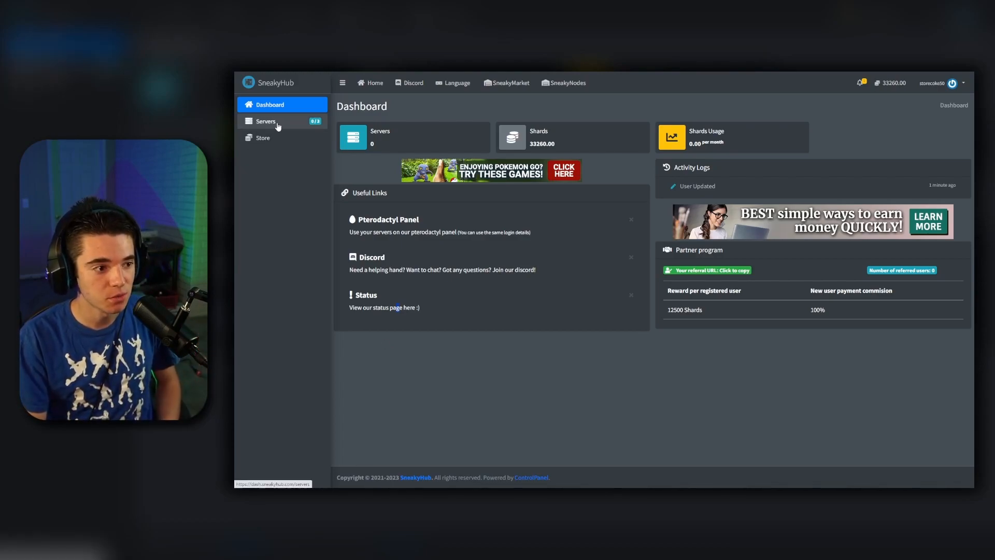
# - Start a new server named 'whatever you want' with Minecraft as its software
pyautogui.click(266, 121)
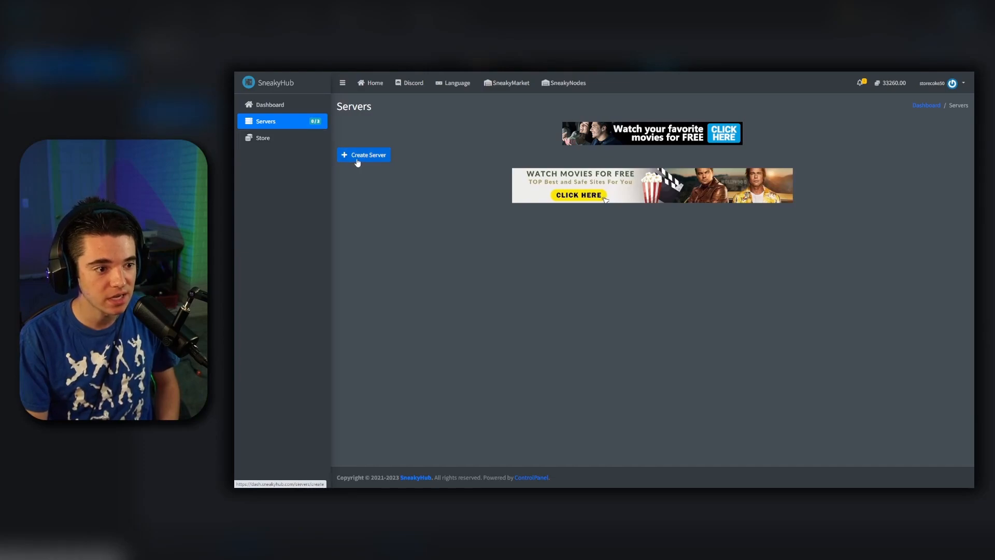
pyautogui.click(364, 155)
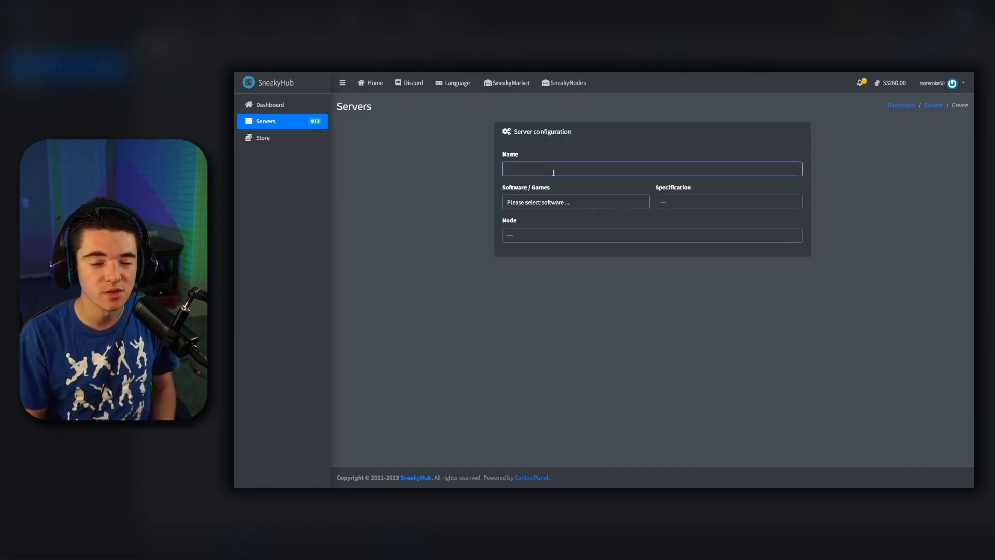
pyautogui.write('whatever you want')
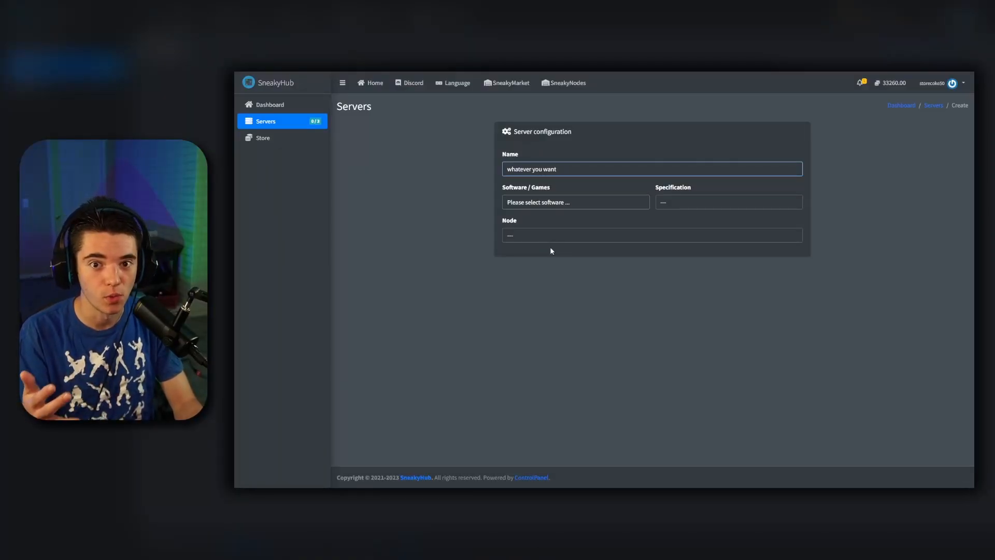
pyautogui.click(574, 201)
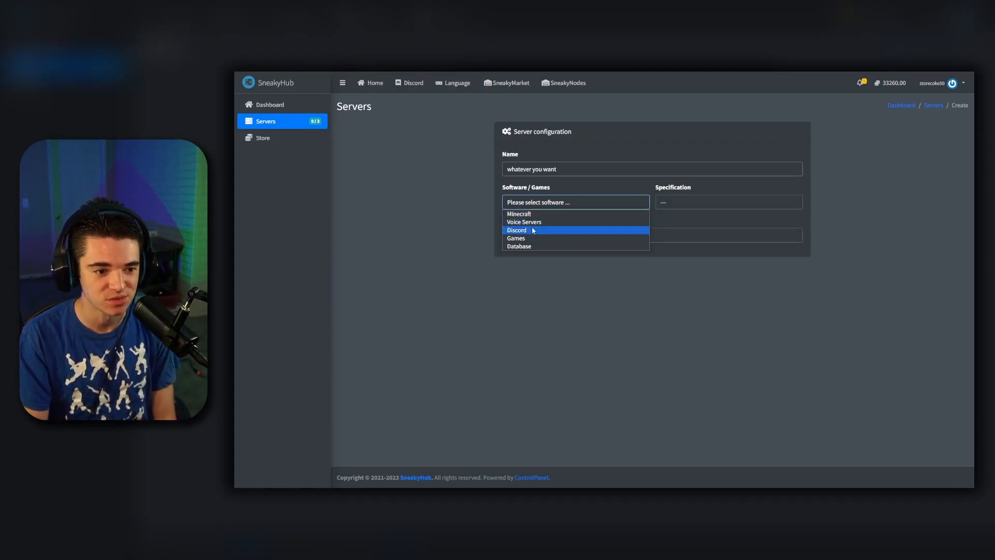
pyautogui.click(519, 214)
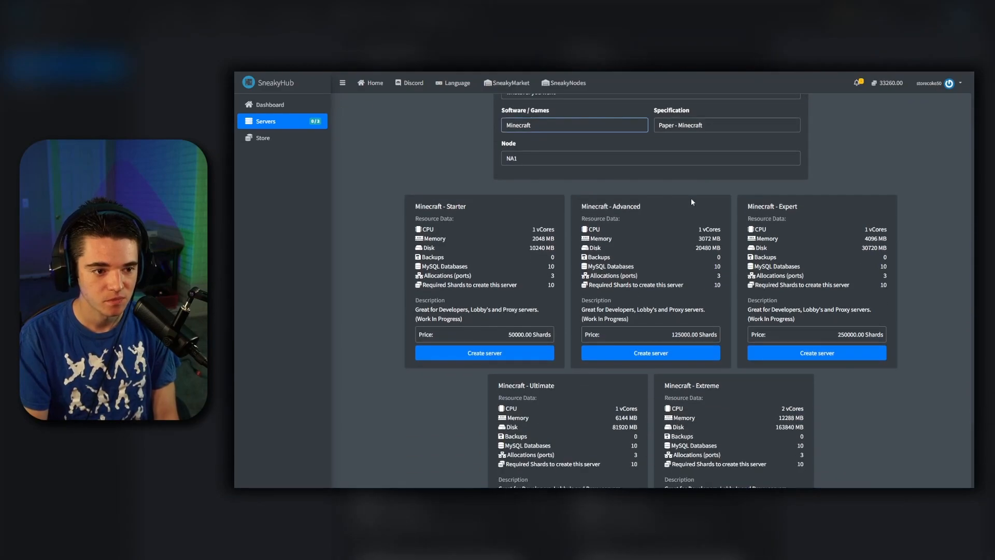
# - Choose Paper on NA1 and create the server under the Minecraft - Starter plan
pyautogui.scroll(-3)
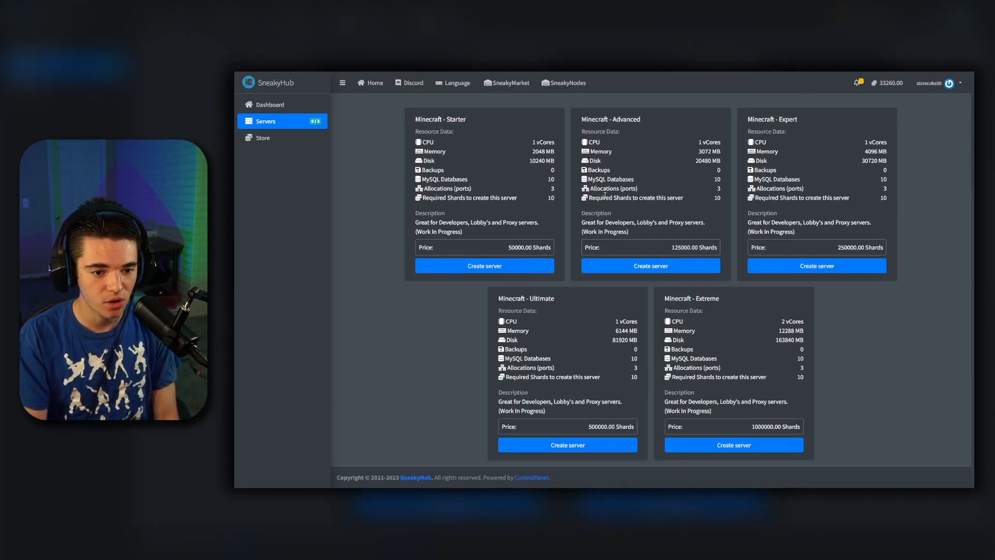
pyautogui.scroll(-3)
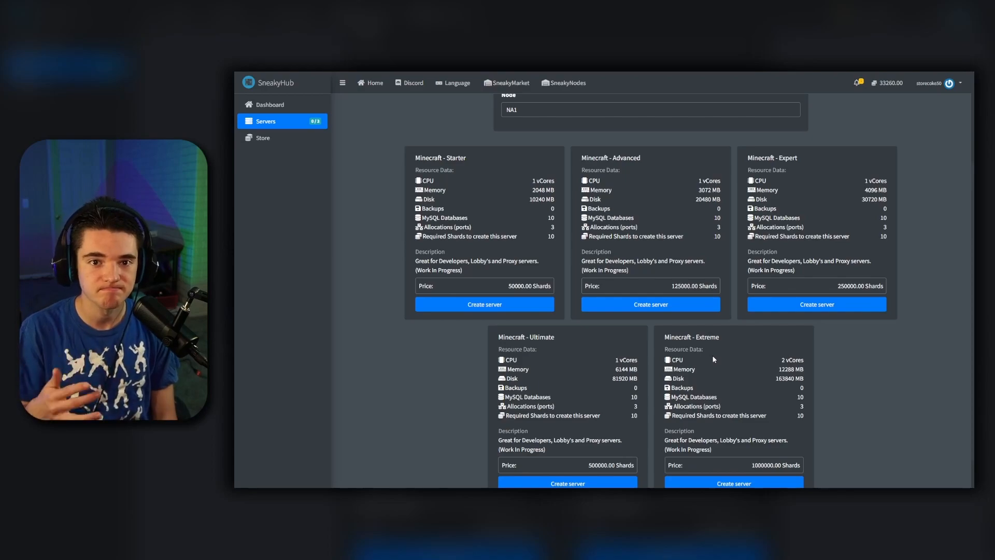
pyautogui.scroll(3)
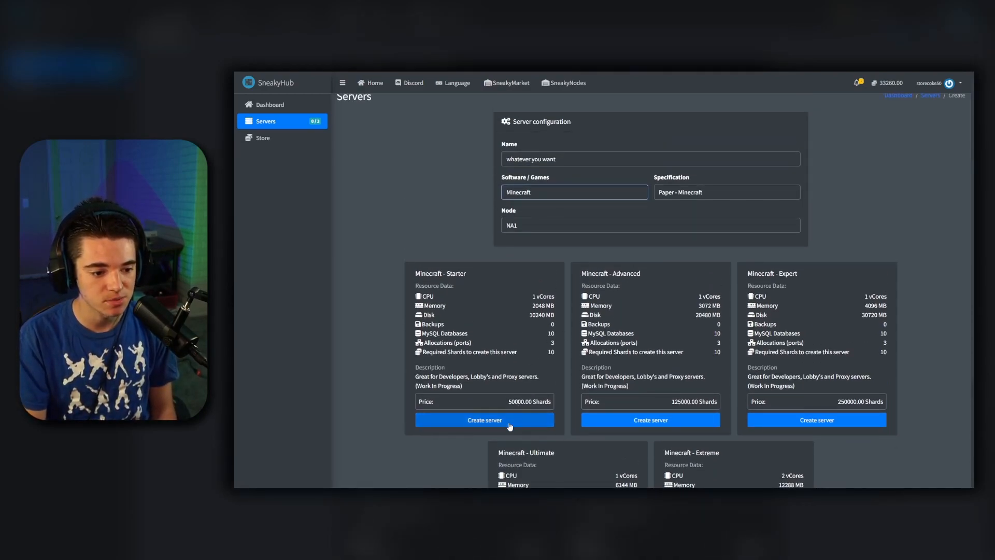
pyautogui.click(483, 419)
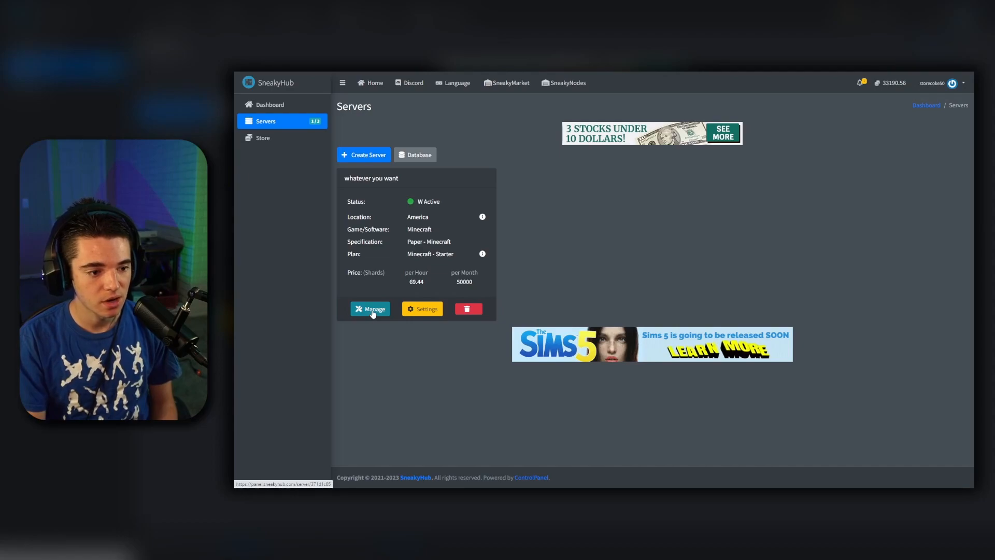
# - Log in to Pterodactyl Panel and reach the console of the offline server
pyautogui.click(371, 309)
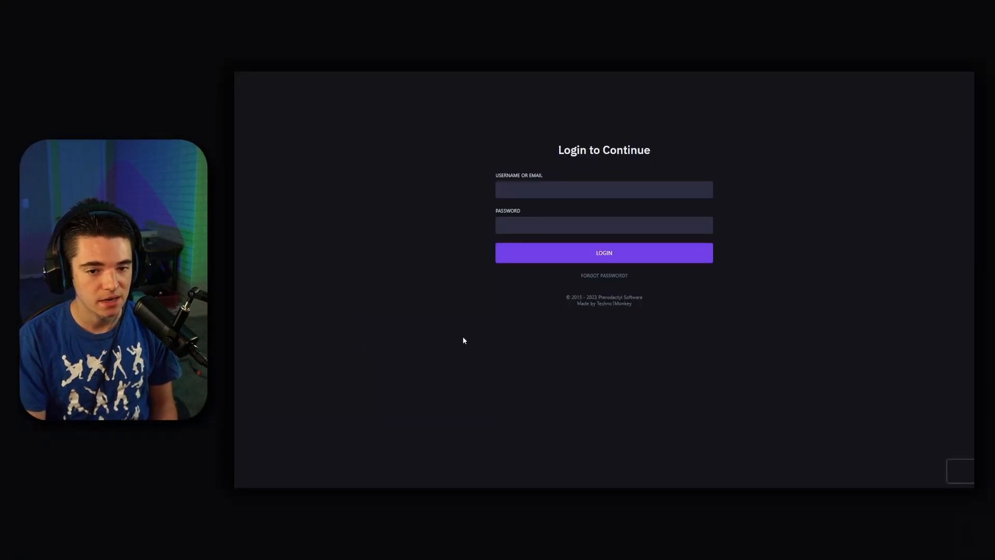
pyautogui.click(603, 189)
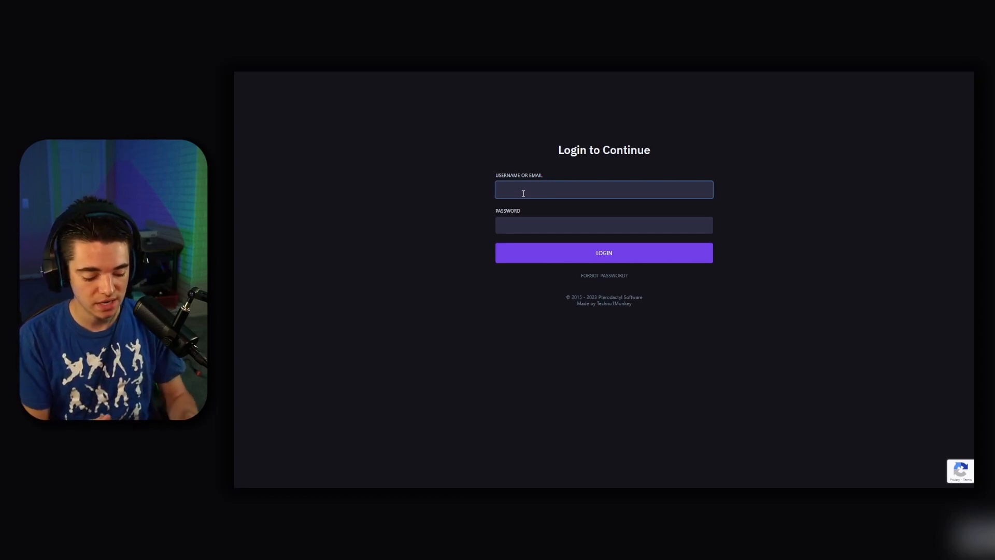
pyautogui.write('a')
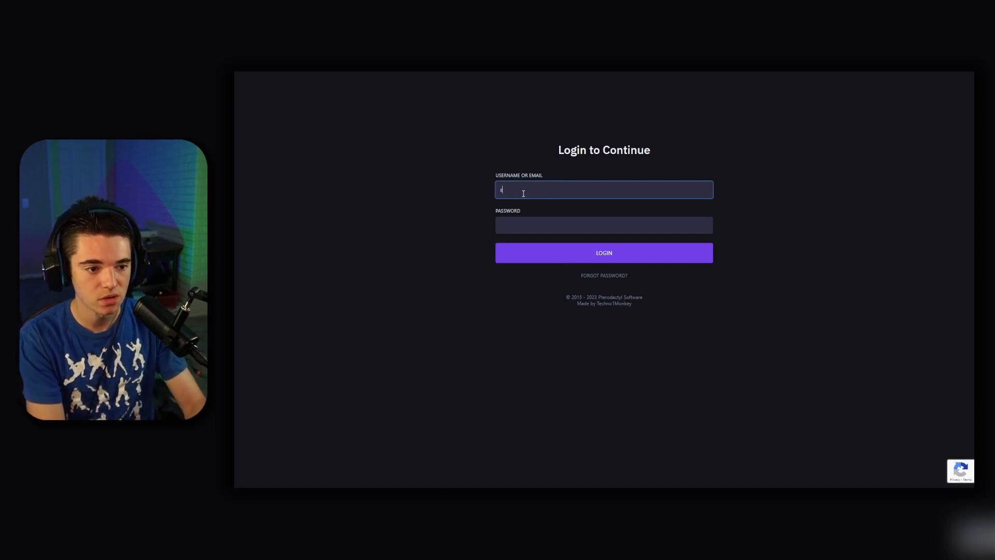
pyautogui.click(603, 253)
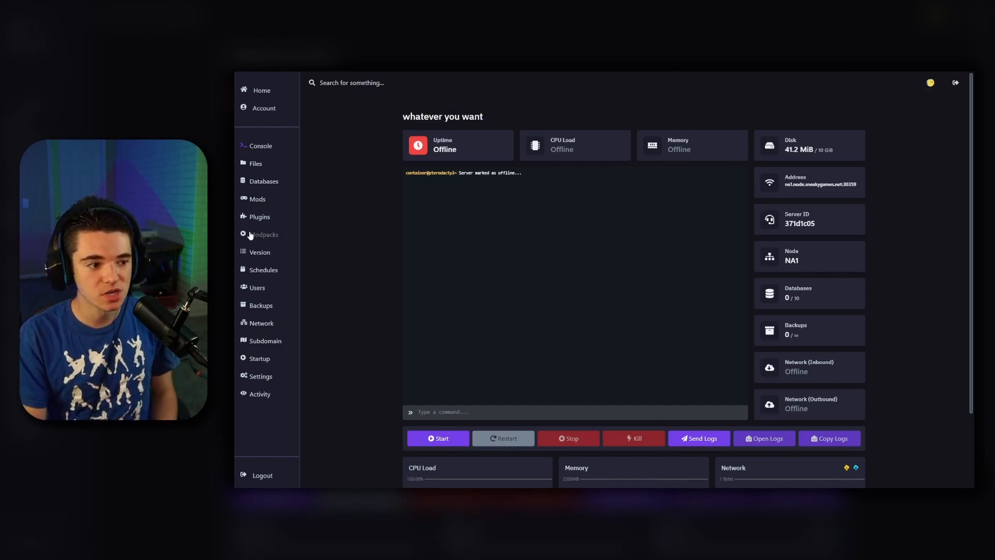
# - Create eula.txt containing eula=true in the server files, then bring up server.properties
pyautogui.click(254, 163)
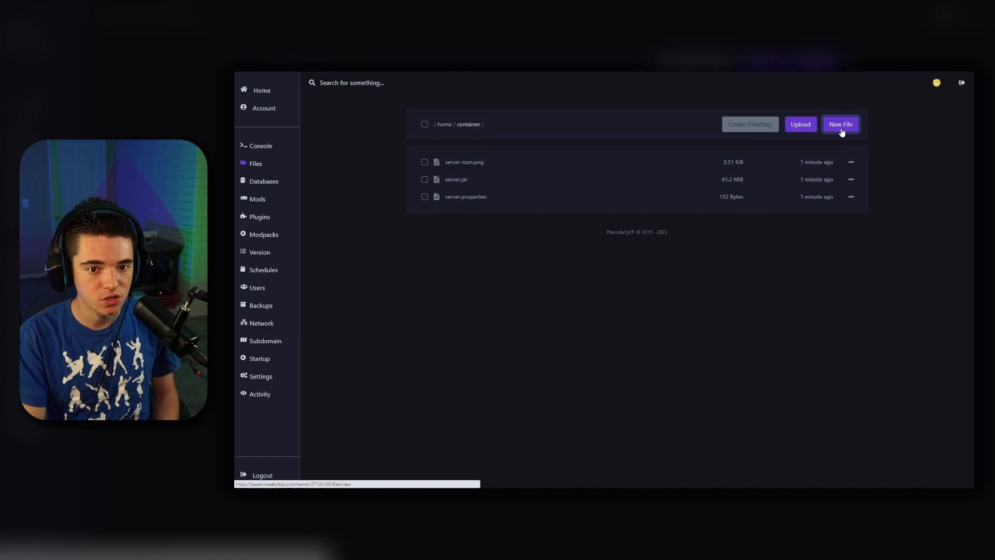
pyautogui.click(841, 124)
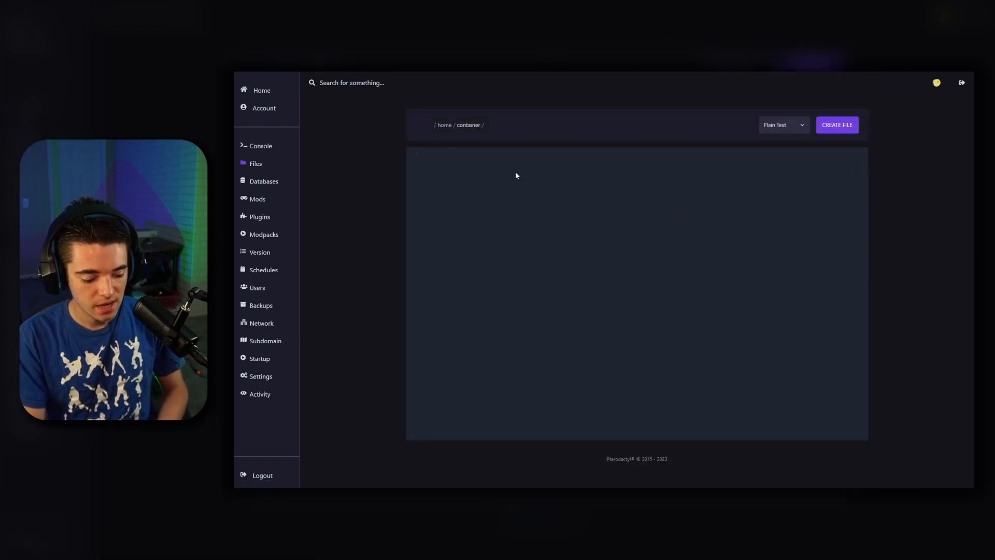
pyautogui.write('eula=t')
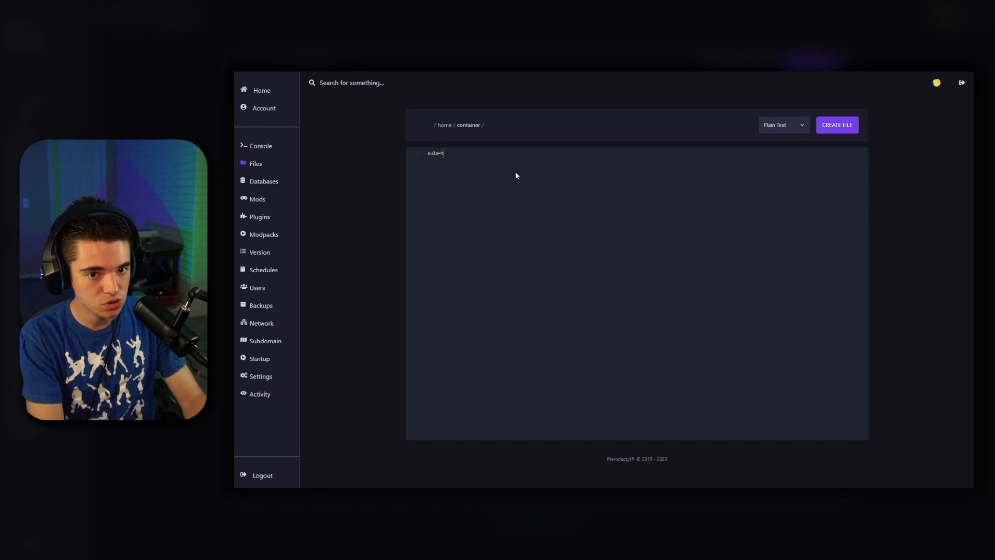
pyautogui.write('rue')
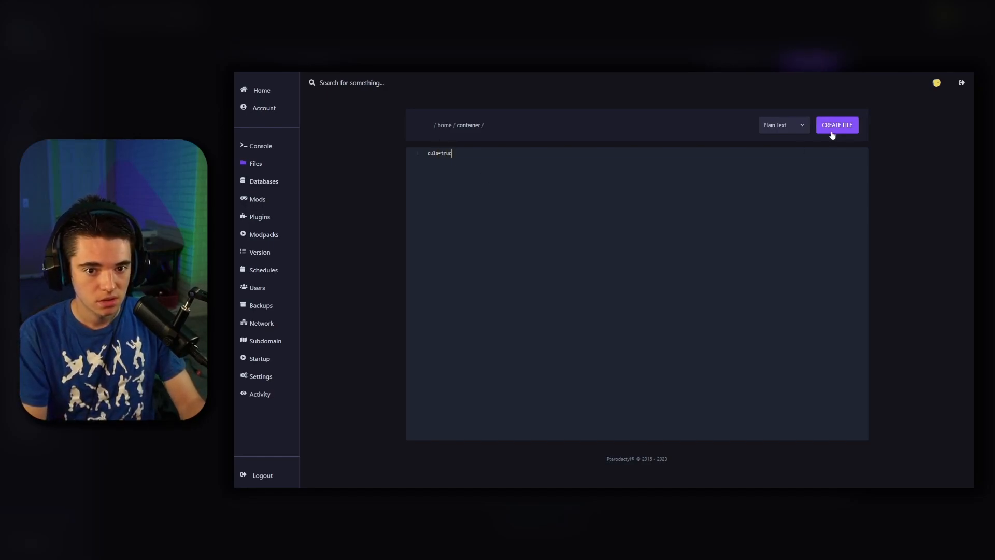
pyautogui.click(836, 125)
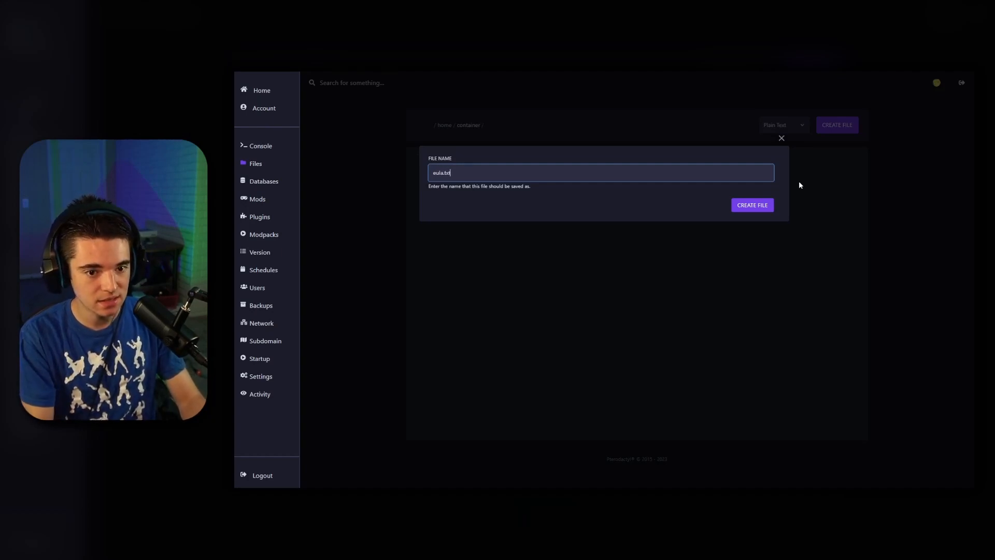
pyautogui.click(752, 206)
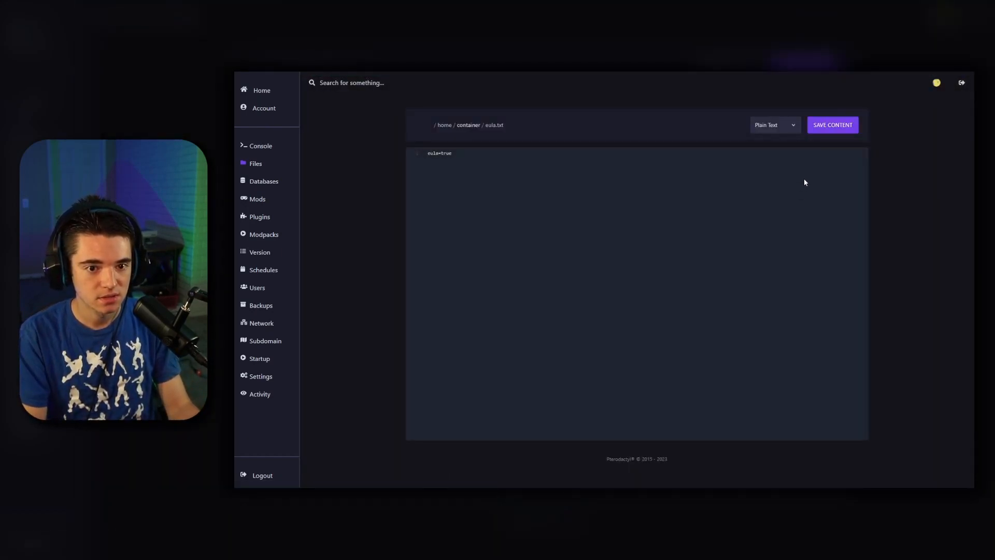
pyautogui.click(260, 145)
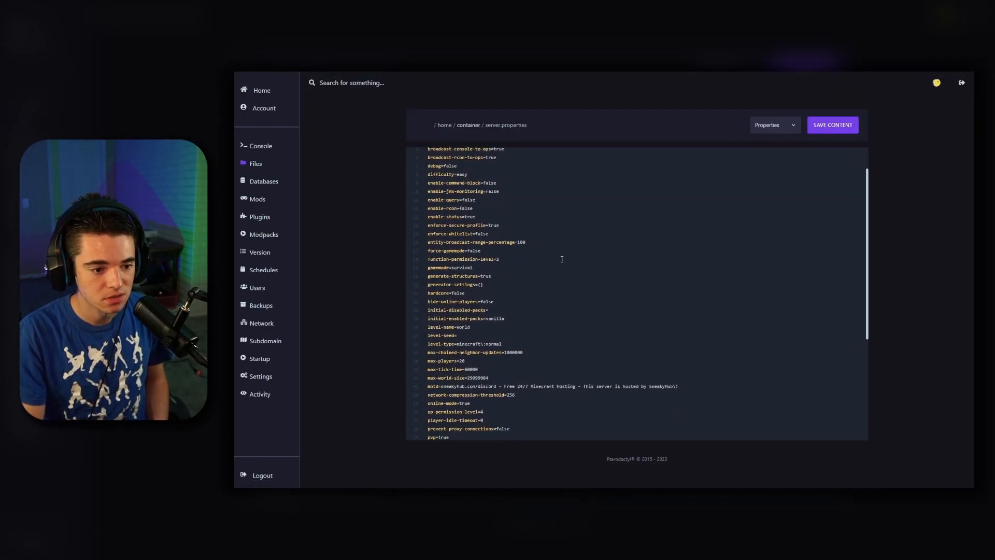
# - Set enforce-secure-profile=false, max-players=100000 and online-mode=false in server.properties
pyautogui.press('Ctrl+f')
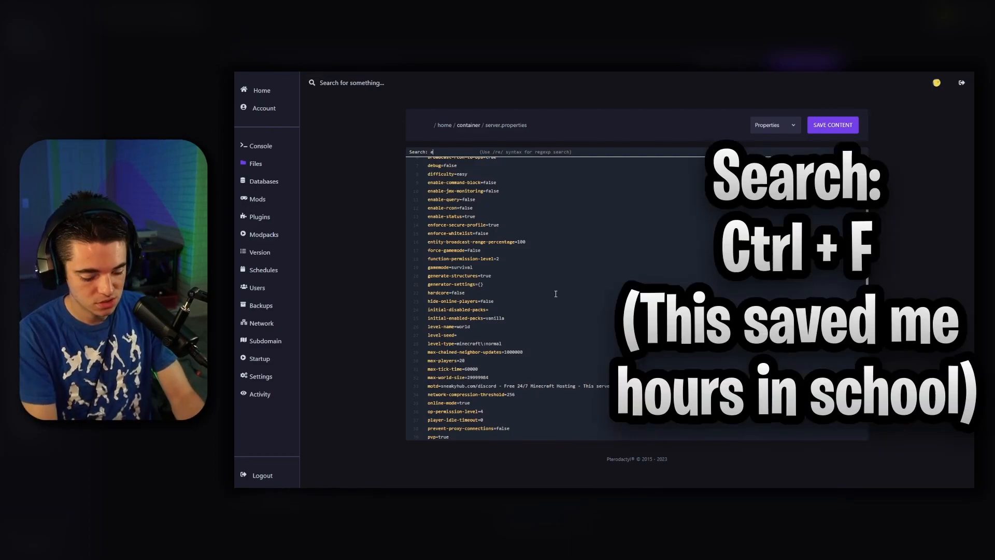
pyautogui.write('enforce')
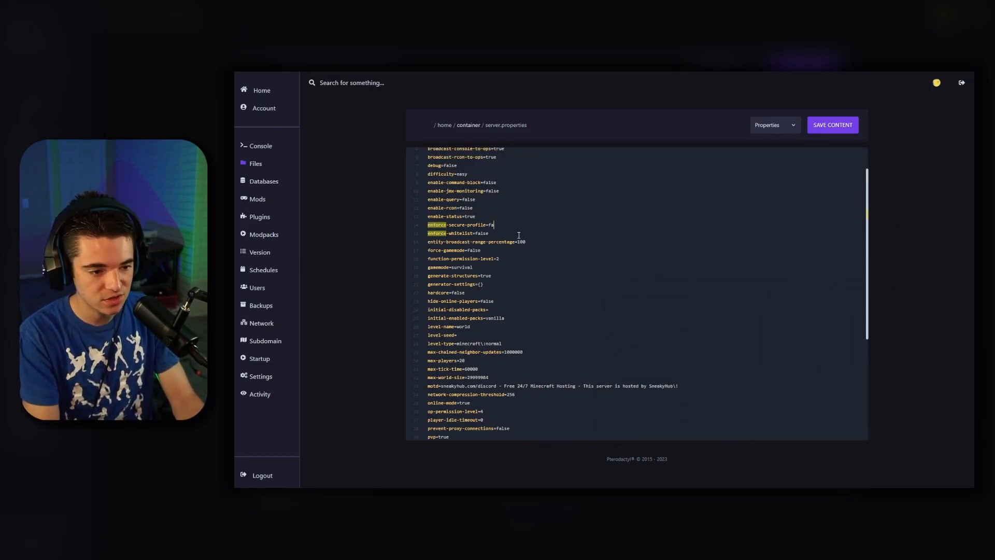
pyautogui.write('lse')
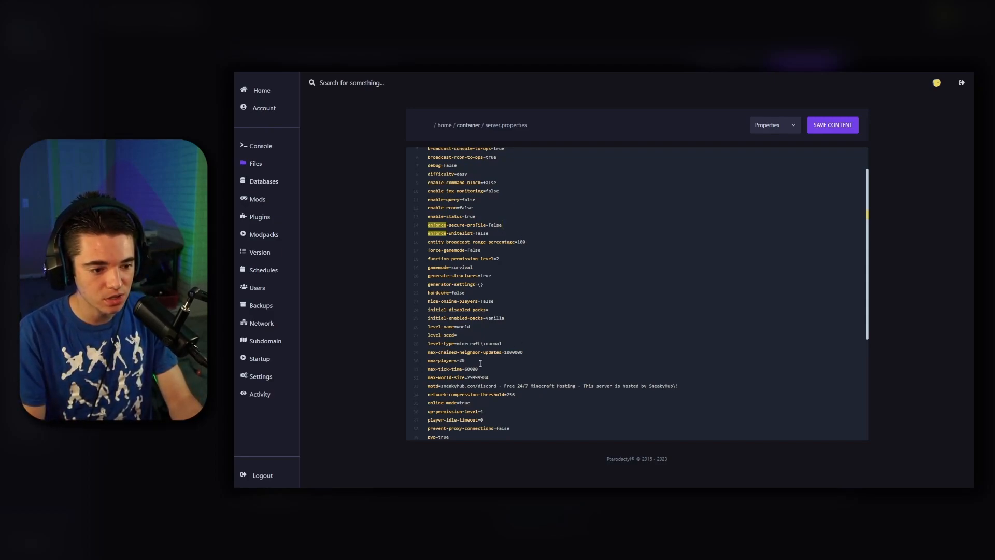
pyautogui.write('100000')
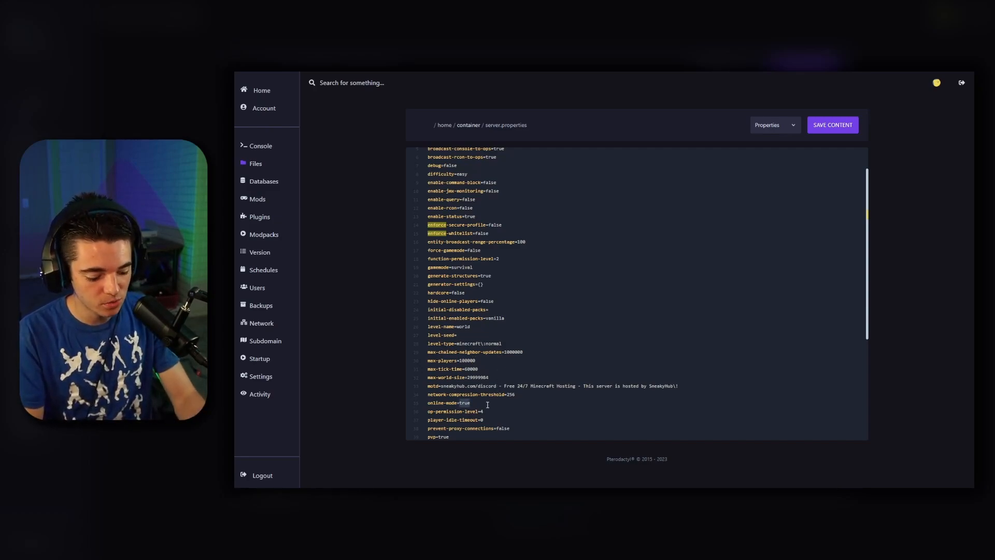
pyautogui.write('false')
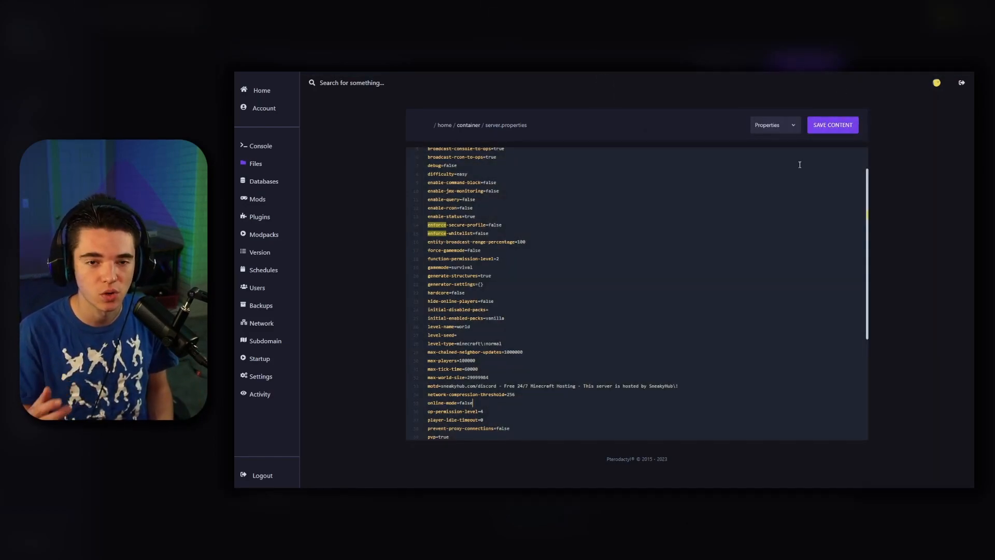
# - Restart the Paper server from the Console page to apply the edited settings
pyautogui.click(259, 145)
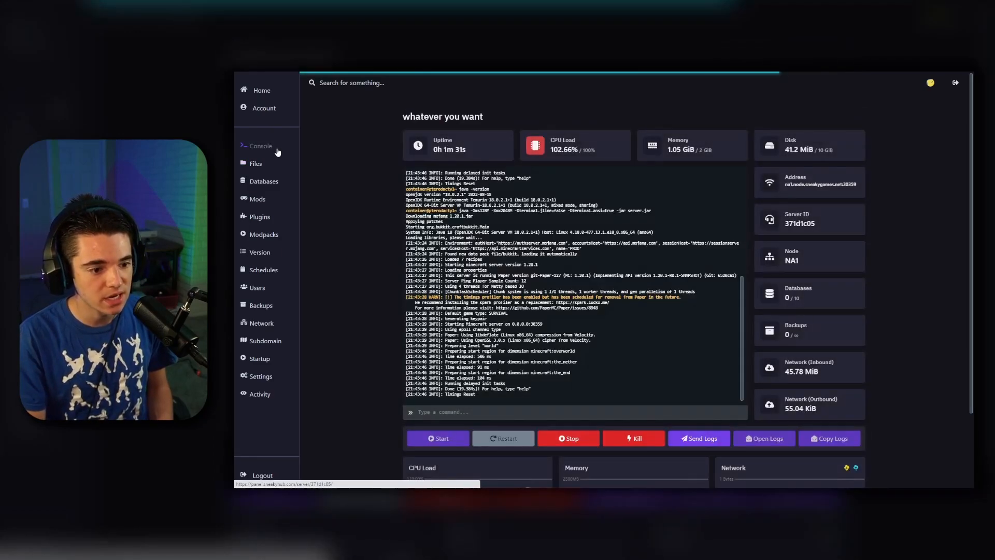
pyautogui.click(503, 438)
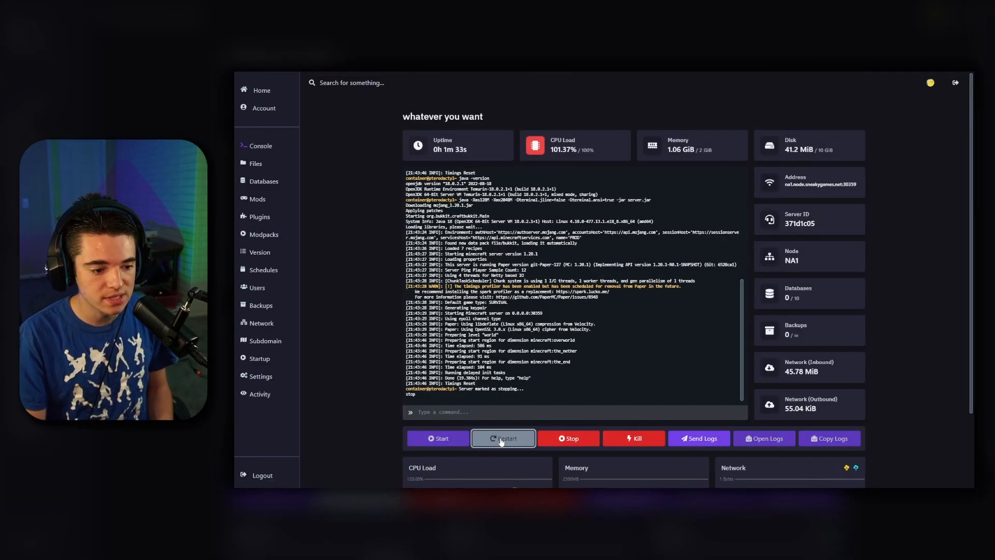
pyautogui.click(502, 438)
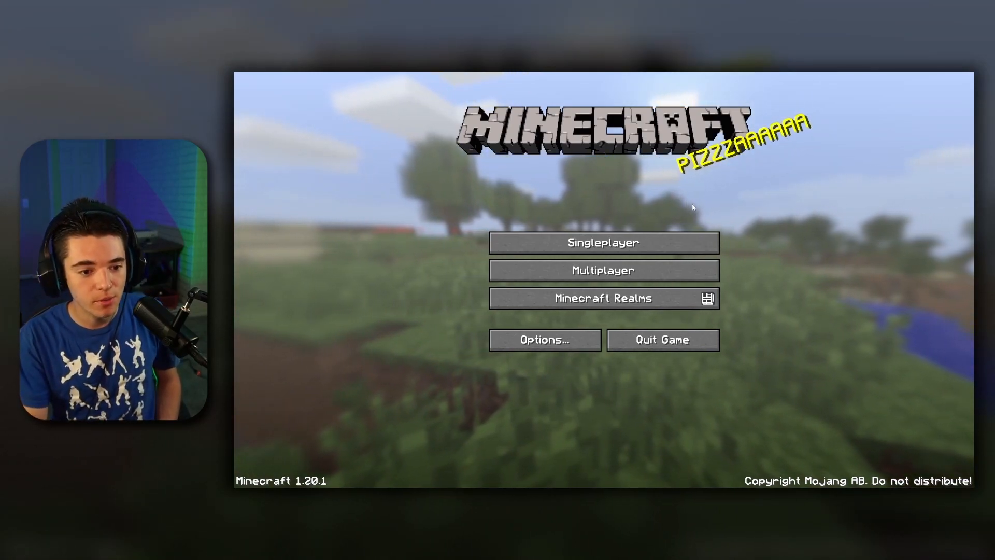
# - From Multiplayer, join the server at na1.node.sneakygames.net:30359 via Direct Connection
pyautogui.click(602, 270)
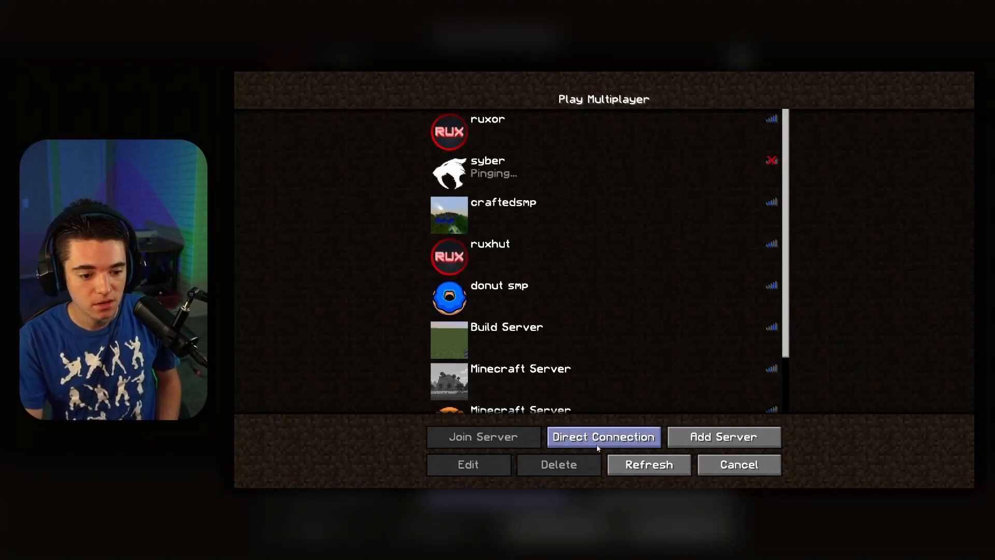
pyautogui.click(603, 437)
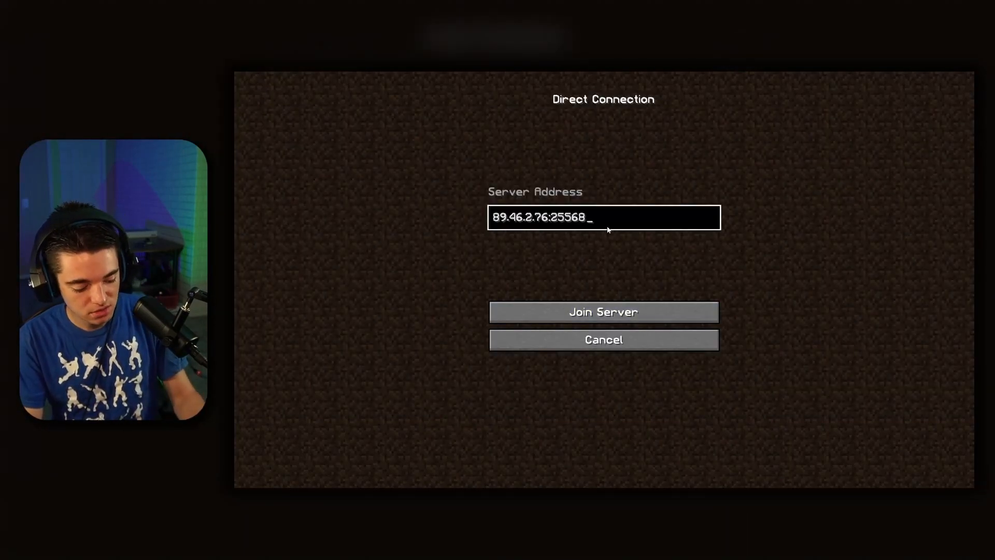
pyautogui.write('na1.node.sneakygames.net:30359')
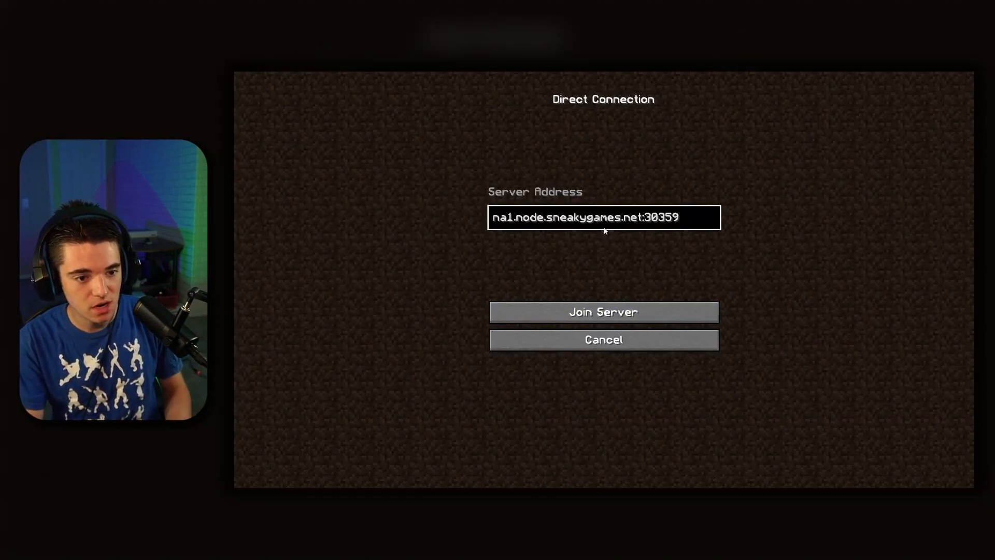
pyautogui.click(602, 312)
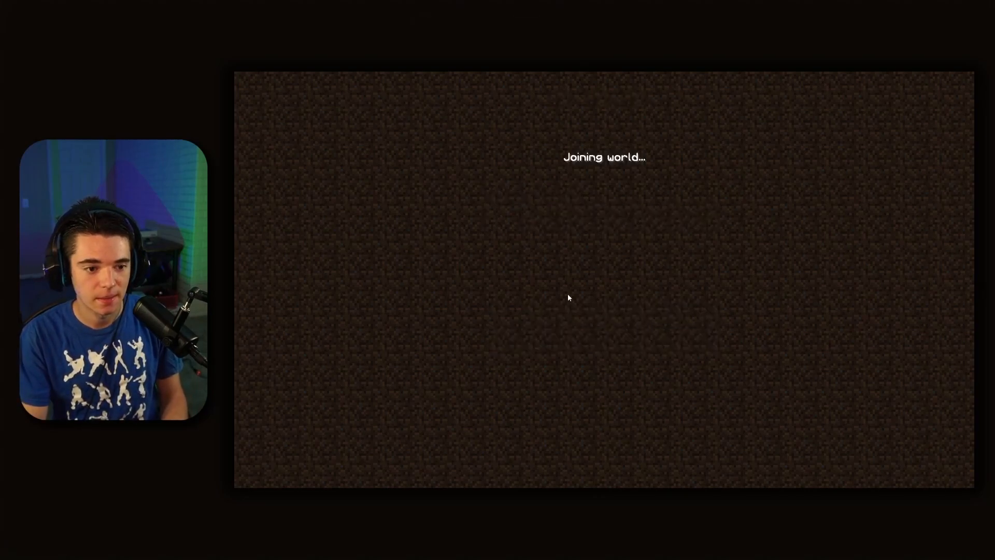